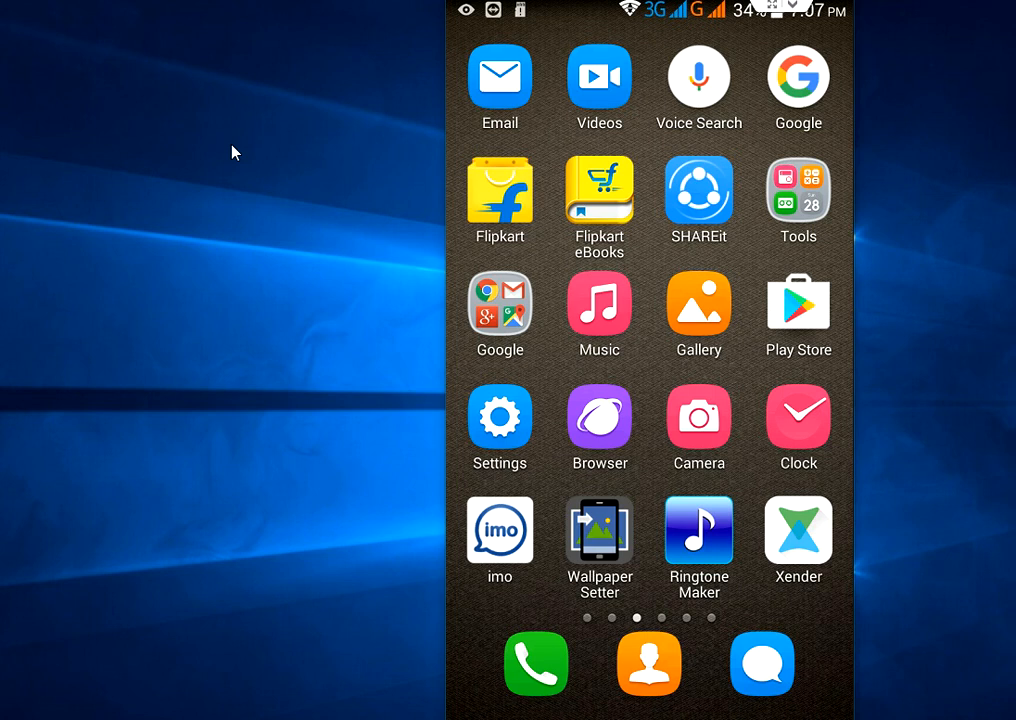
mouse_move(516, 444)
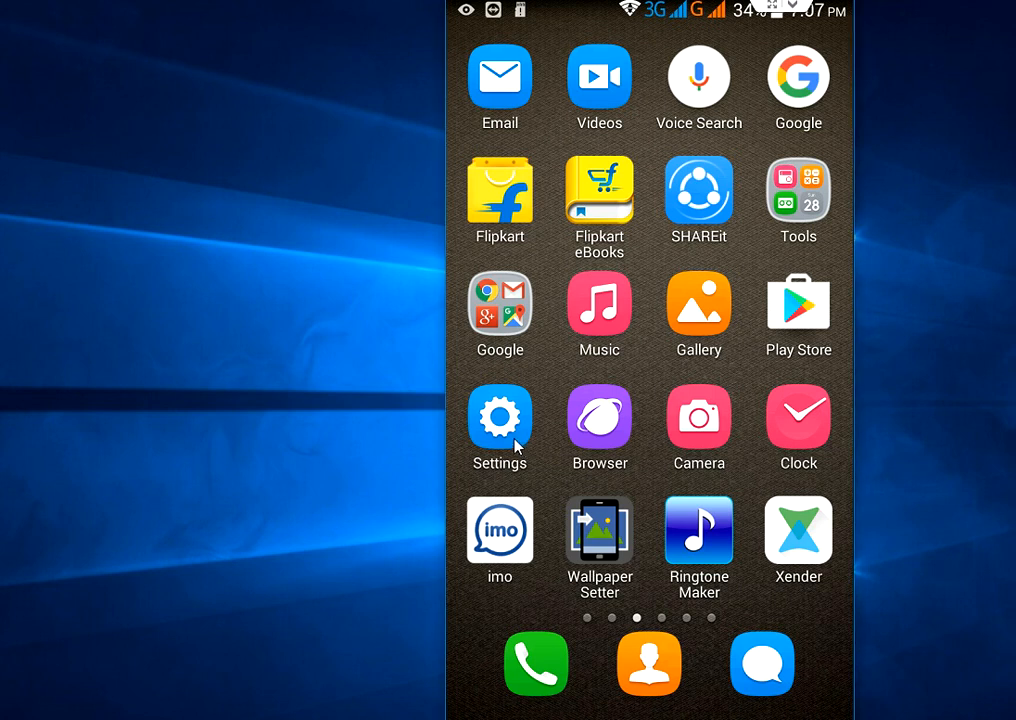
- Enter device Settings and scroll to the System section showing Developer options and About phone
click(500, 416)
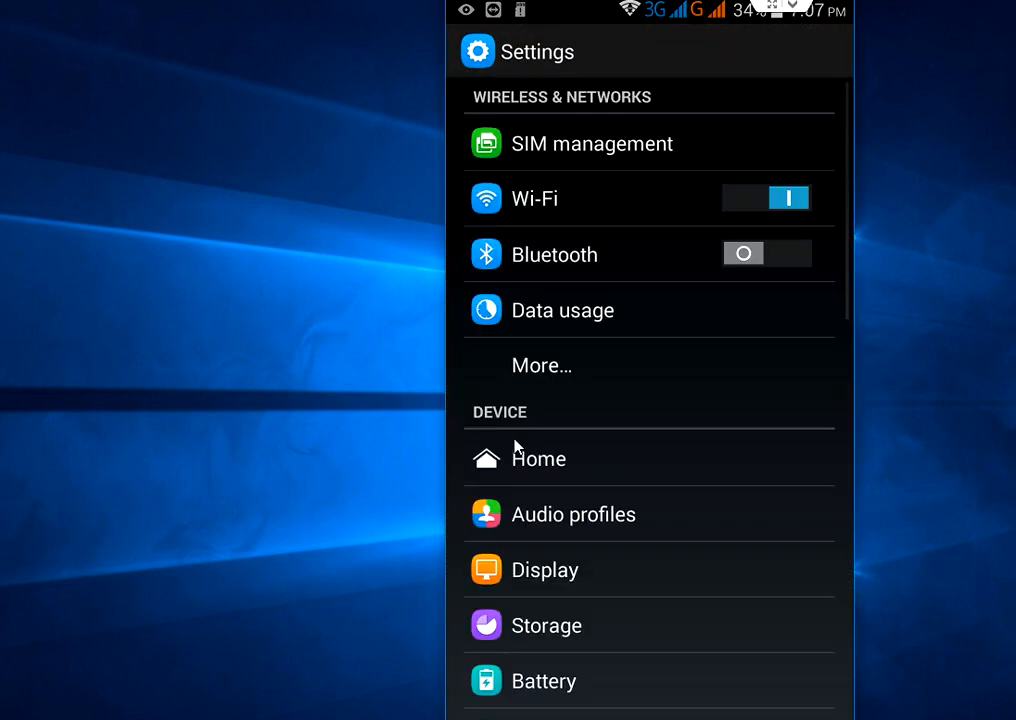
scroll(down, 3)
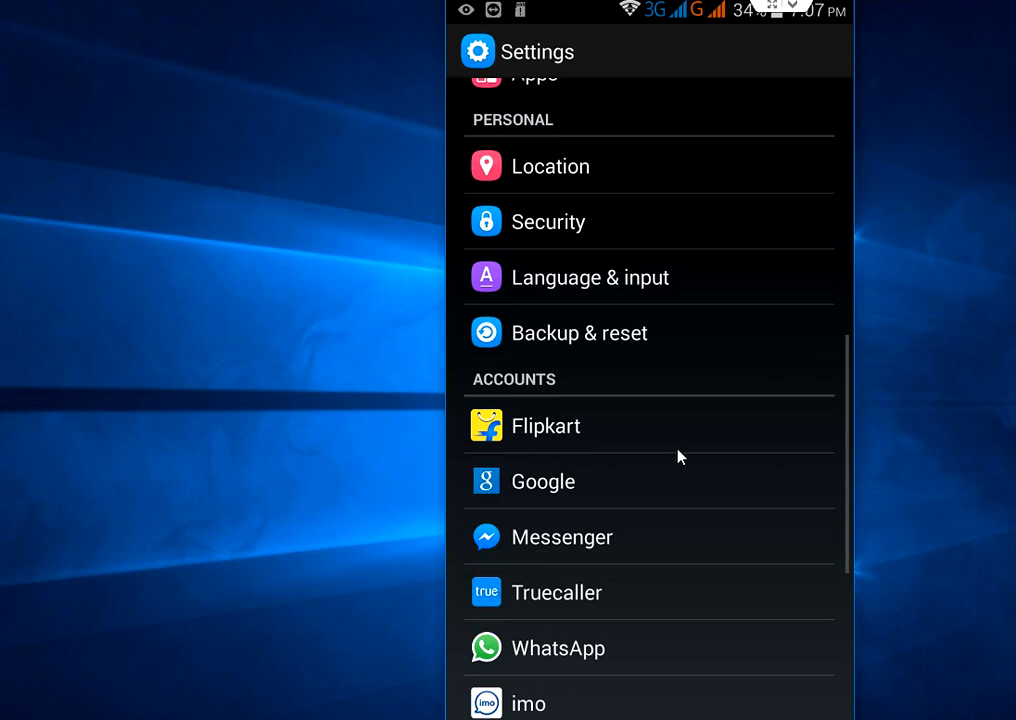
scroll(down, 3)
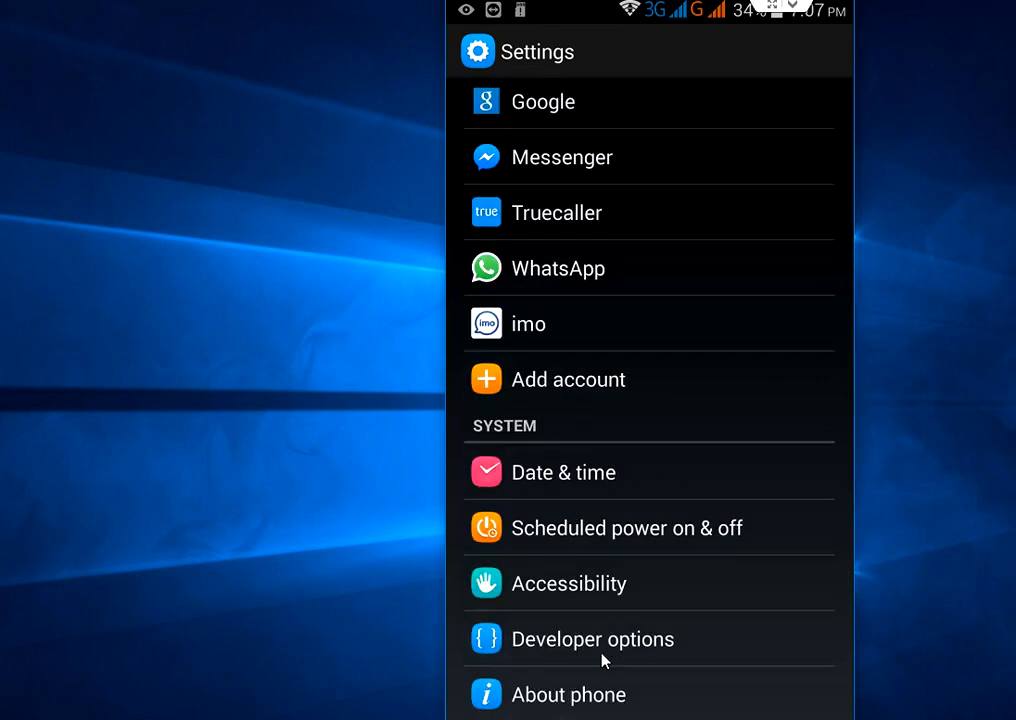
mouse_move(616, 688)
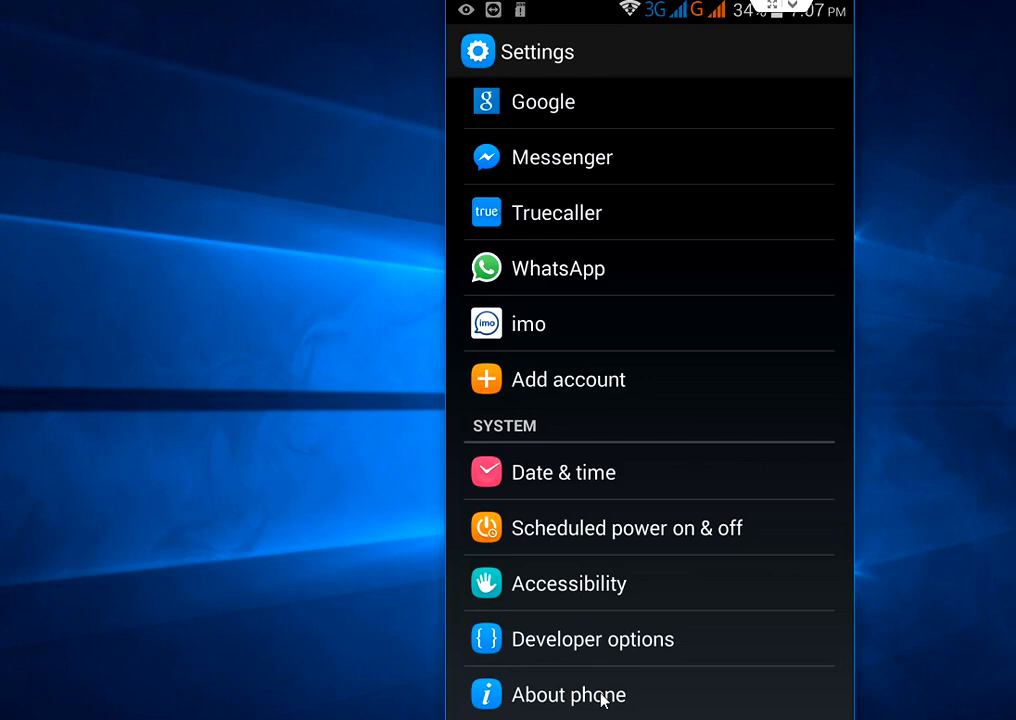
click(568, 694)
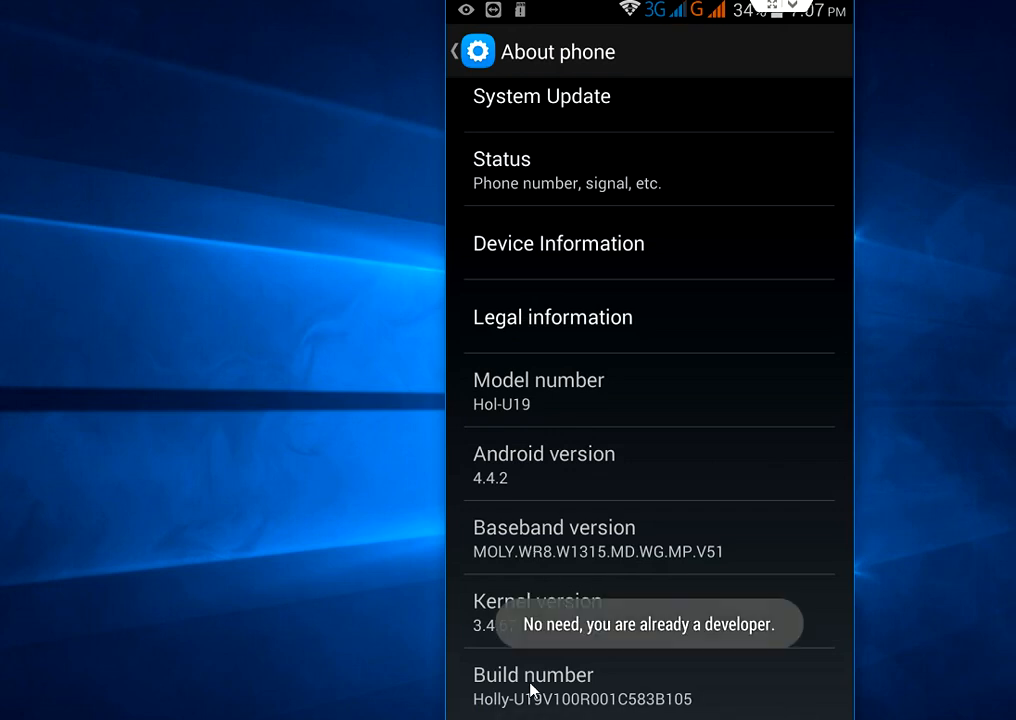
click(532, 684)
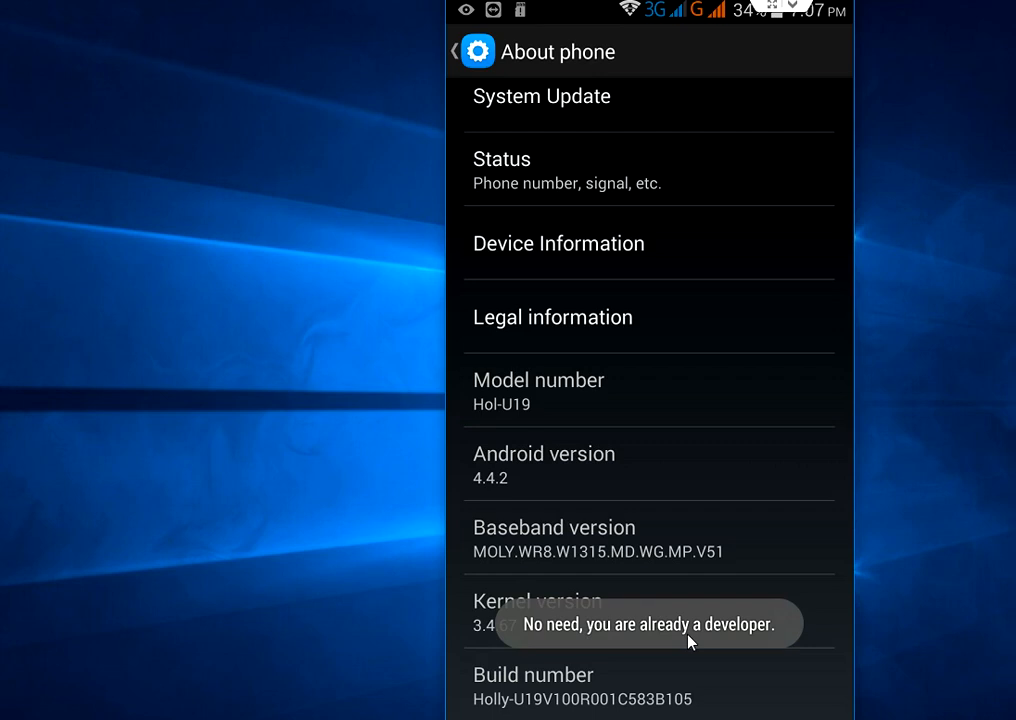
click(456, 52)
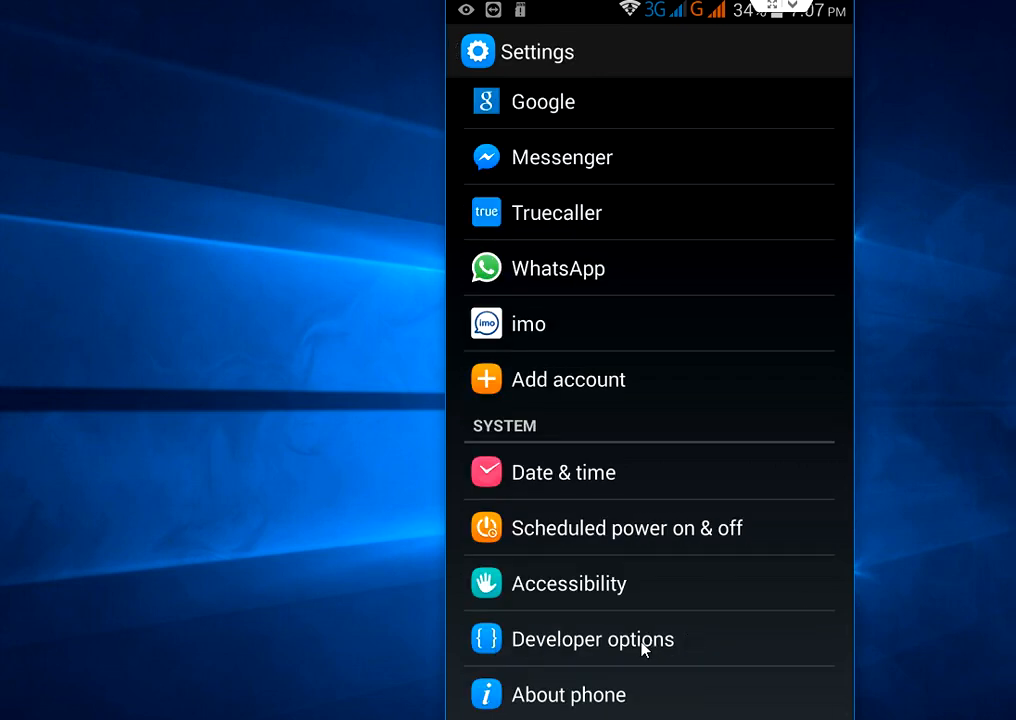
mouse_move(584, 652)
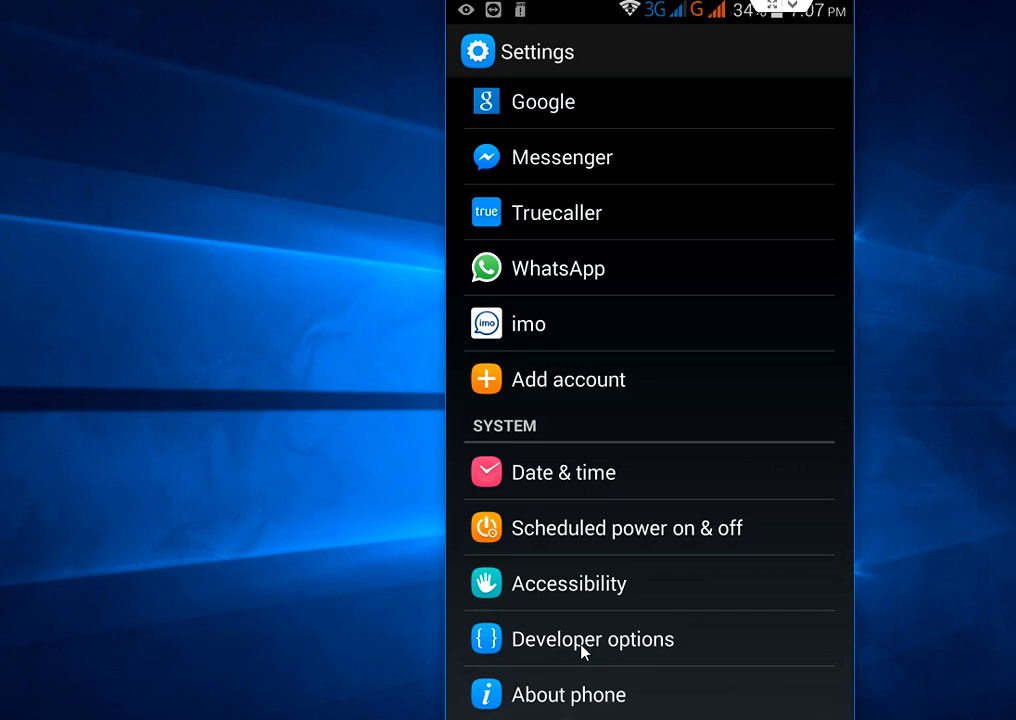
- Enter Developer options and scroll down to its Apps section
click(592, 640)
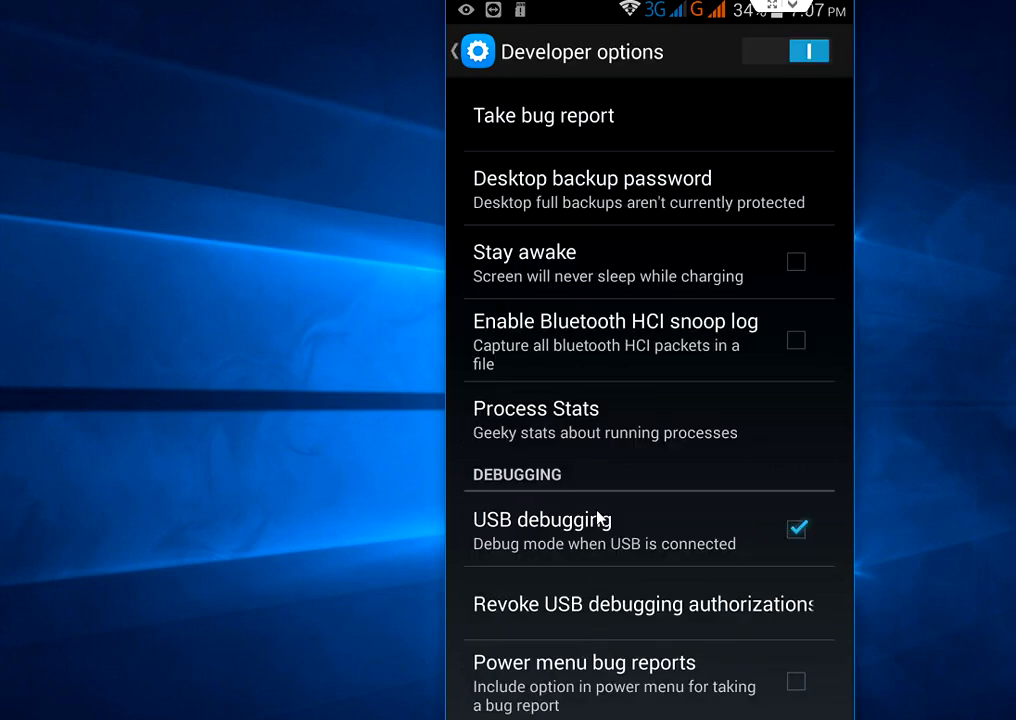
scroll(down, 3)
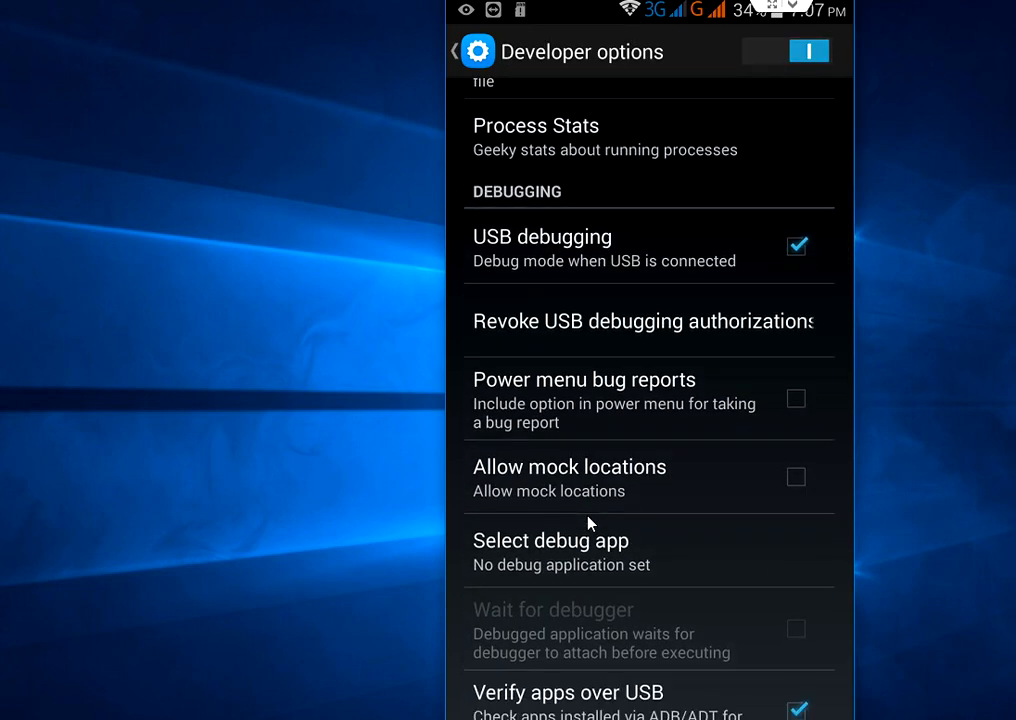
scroll(down, 3)
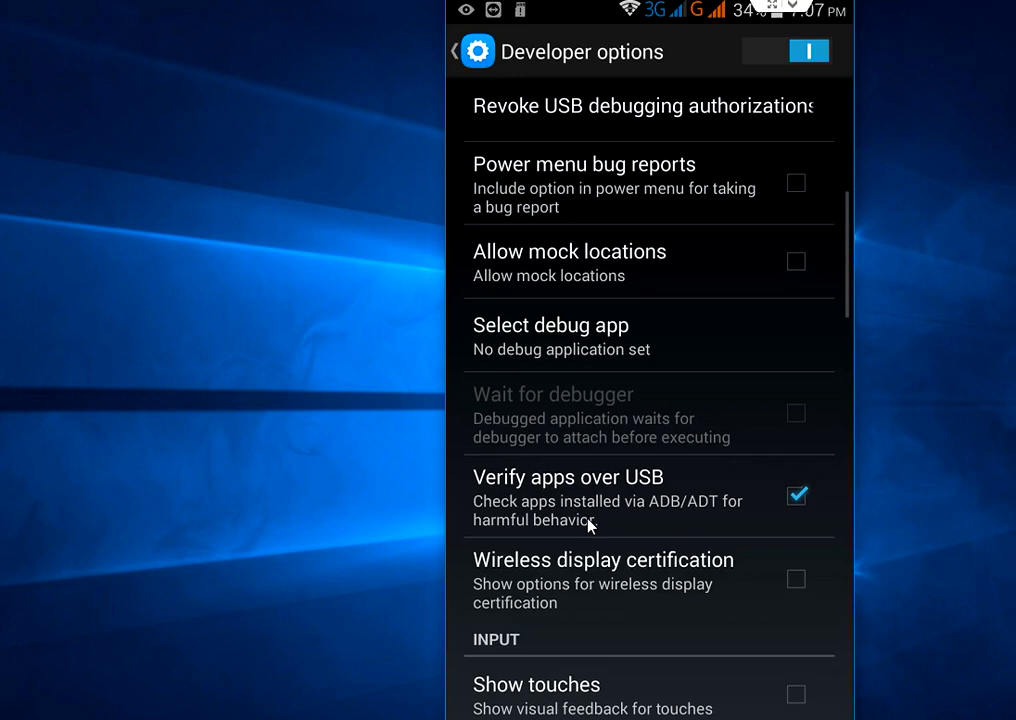
scroll(down, 3)
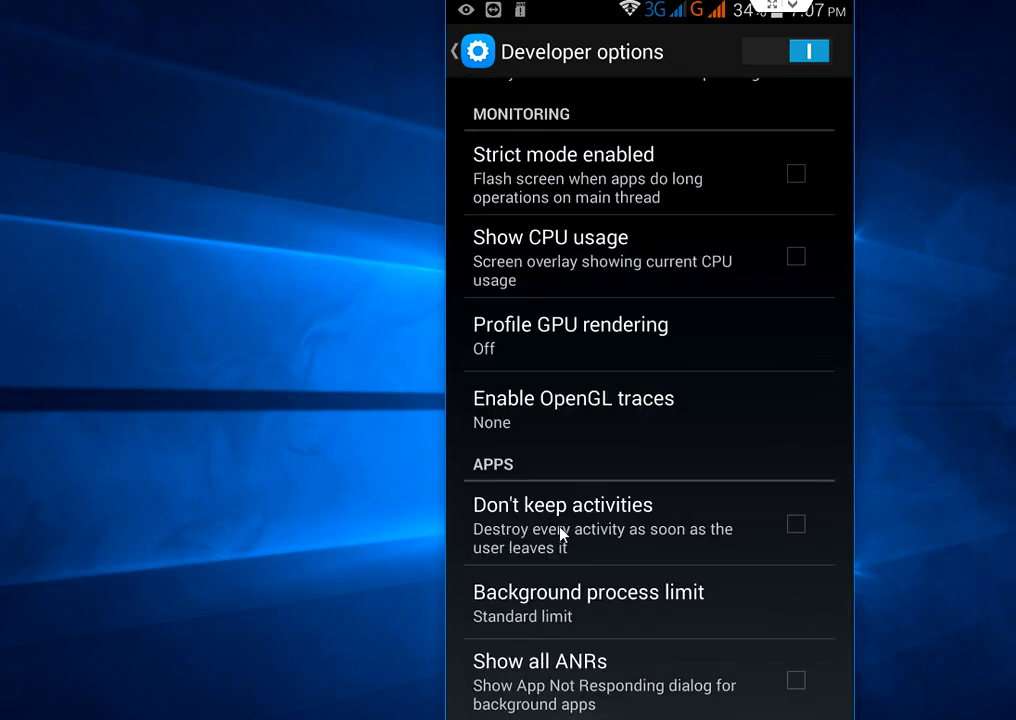
mouse_move(504, 548)
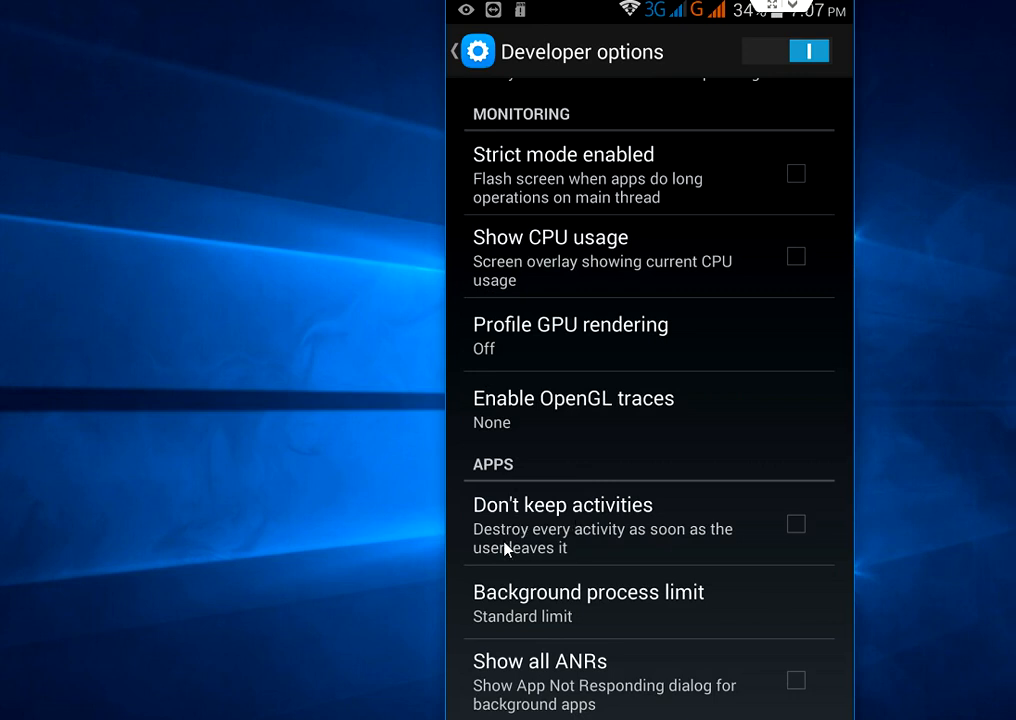
mouse_move(696, 550)
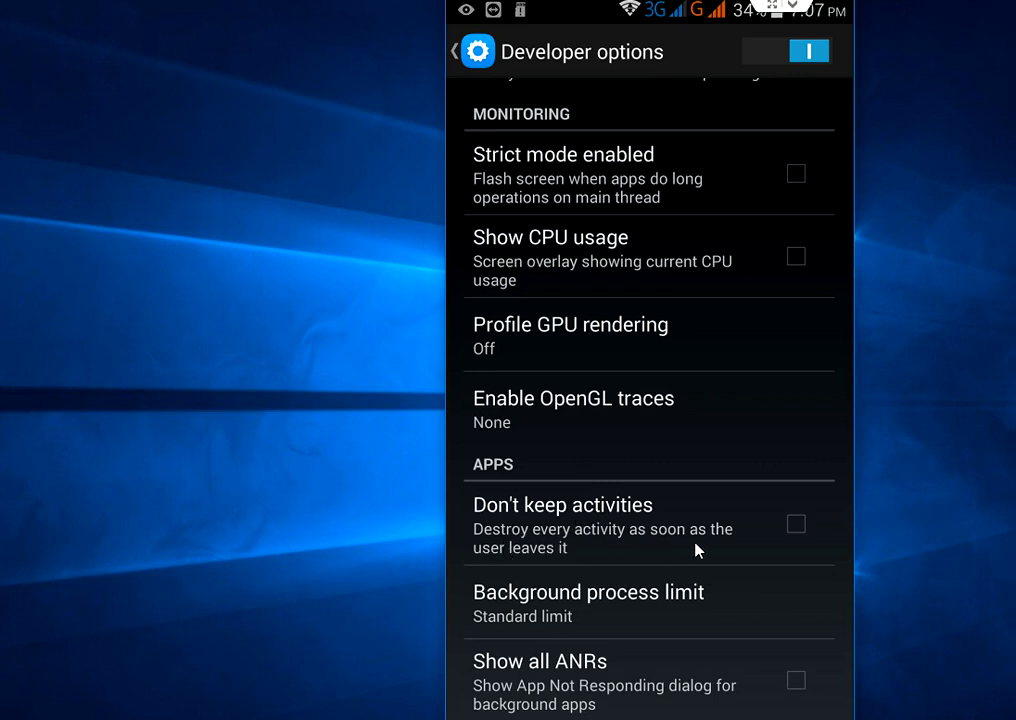
mouse_move(752, 560)
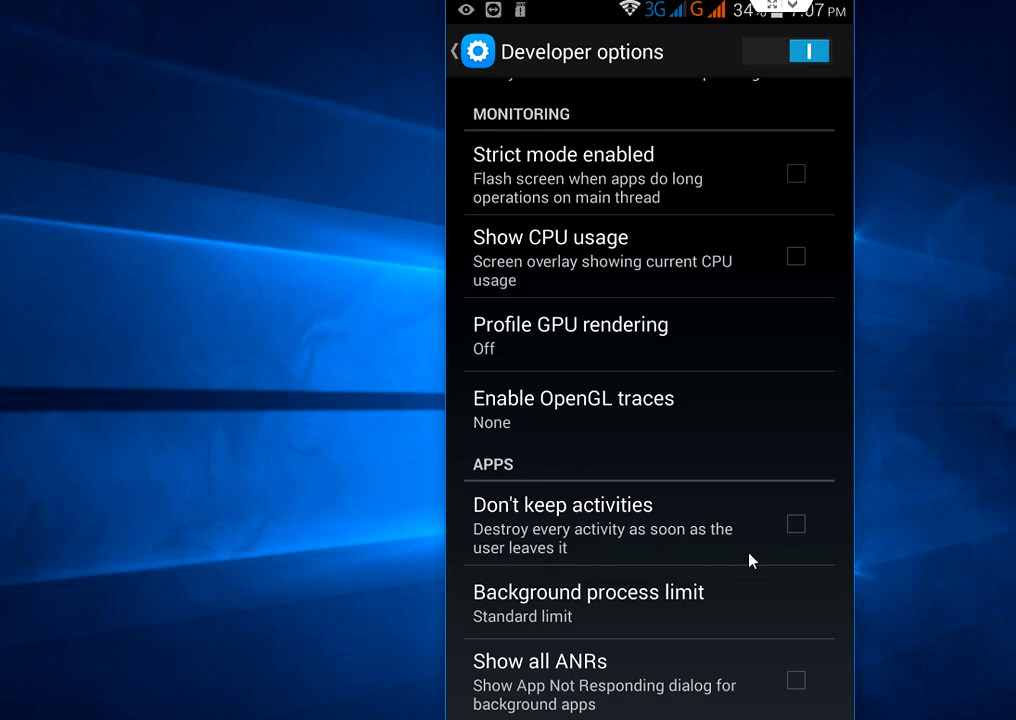
- Turn on 'Don't keep activities' in the Apps section of Developer options
click(796, 524)
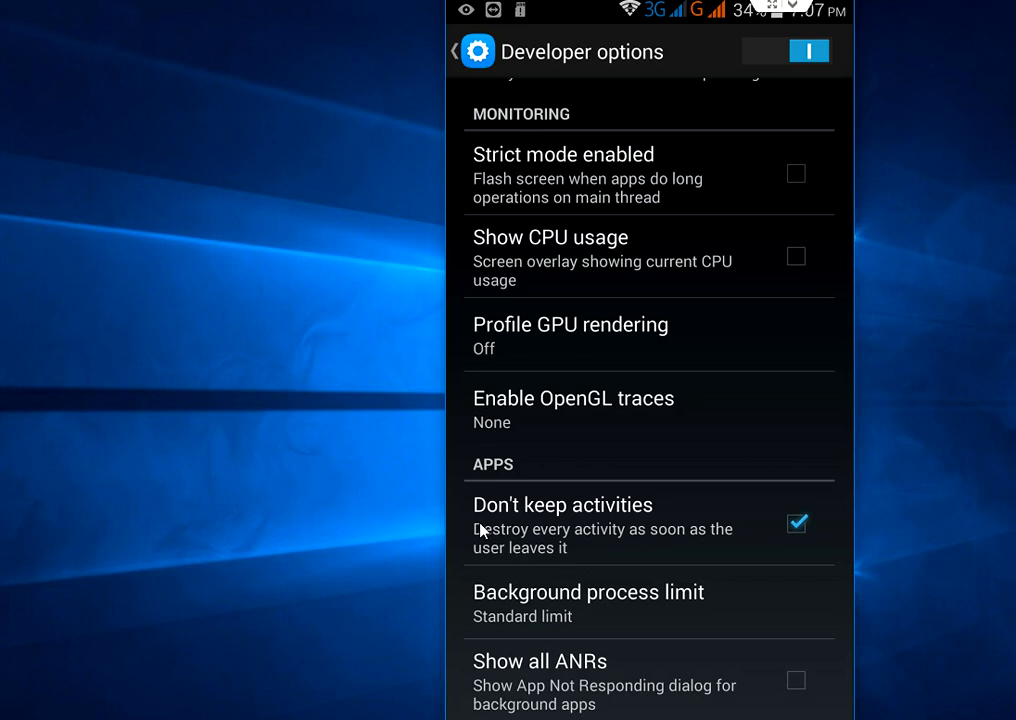
mouse_move(744, 536)
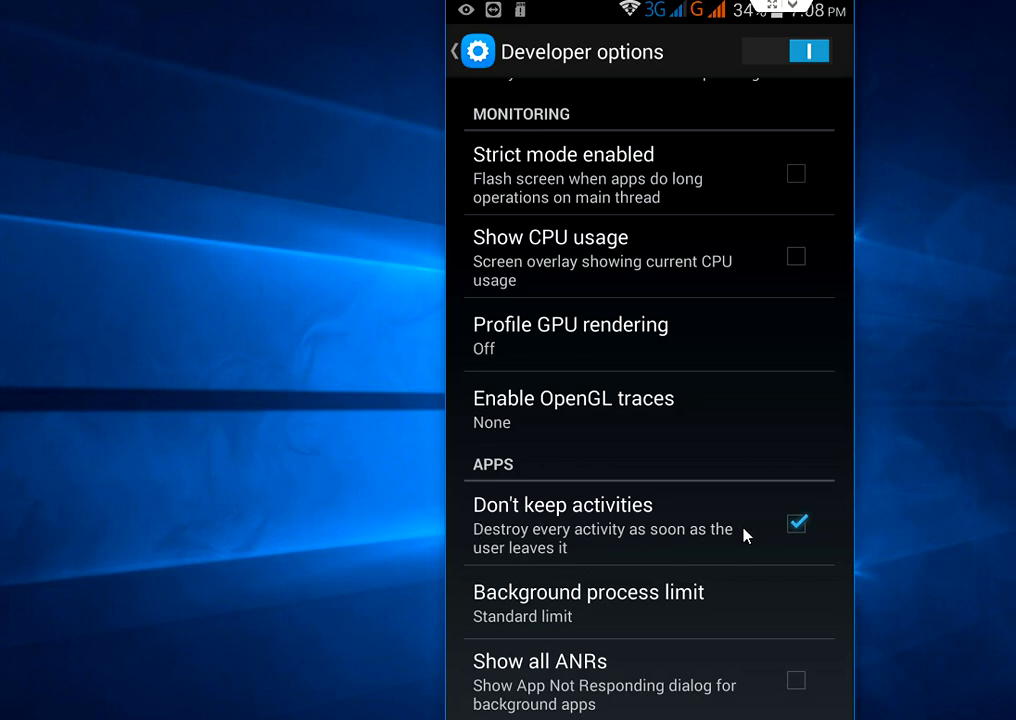
mouse_move(516, 598)
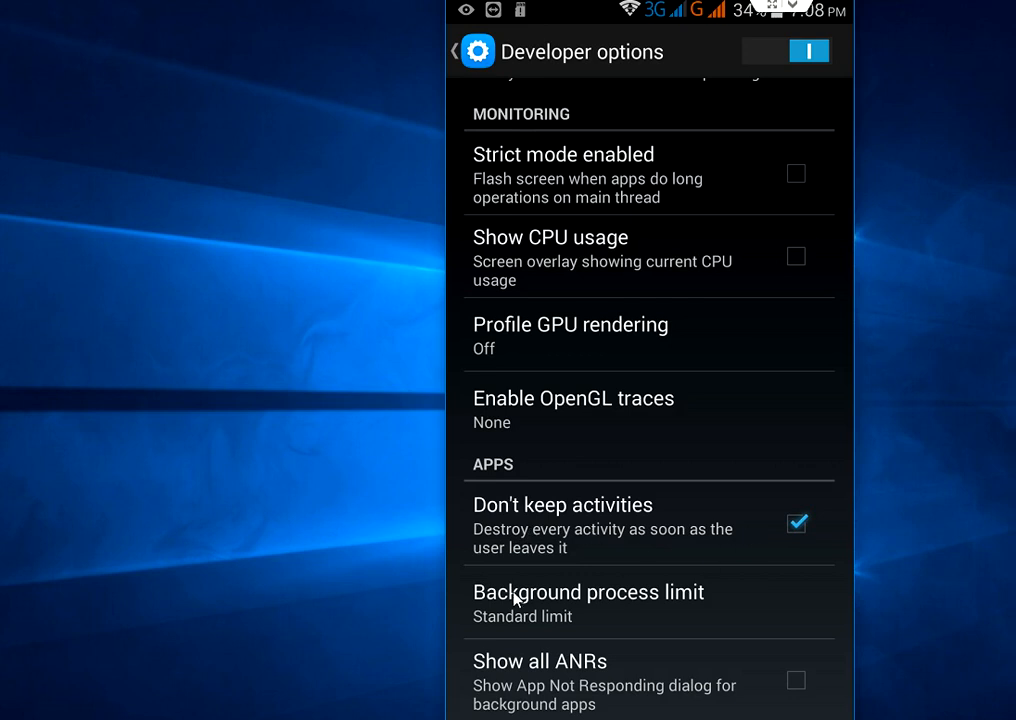
mouse_move(560, 606)
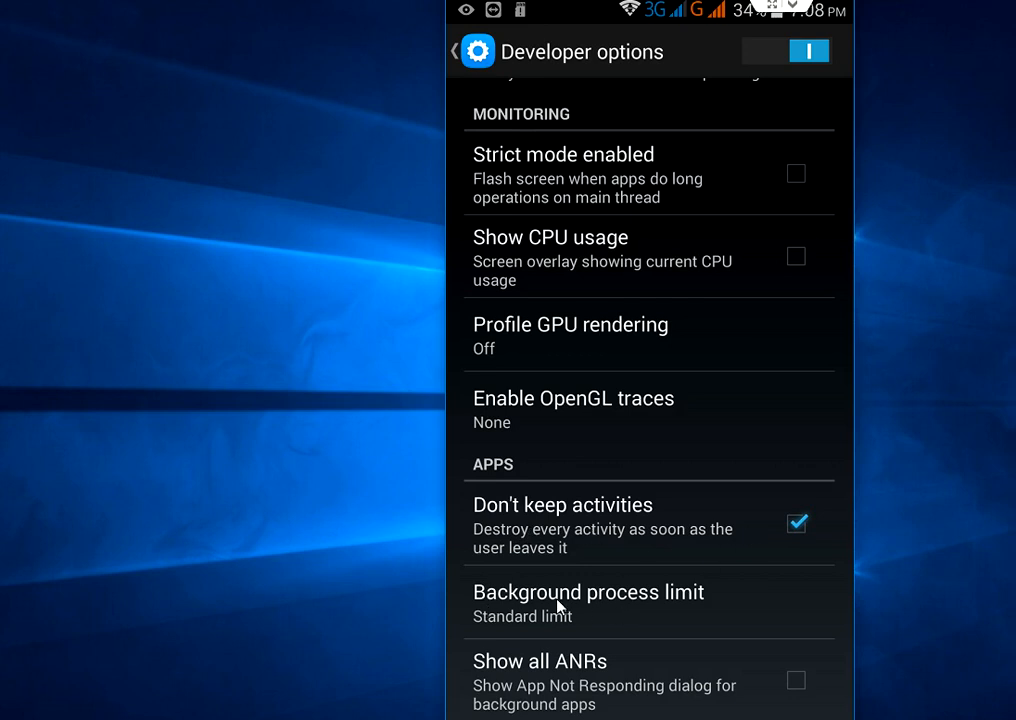
mouse_move(656, 612)
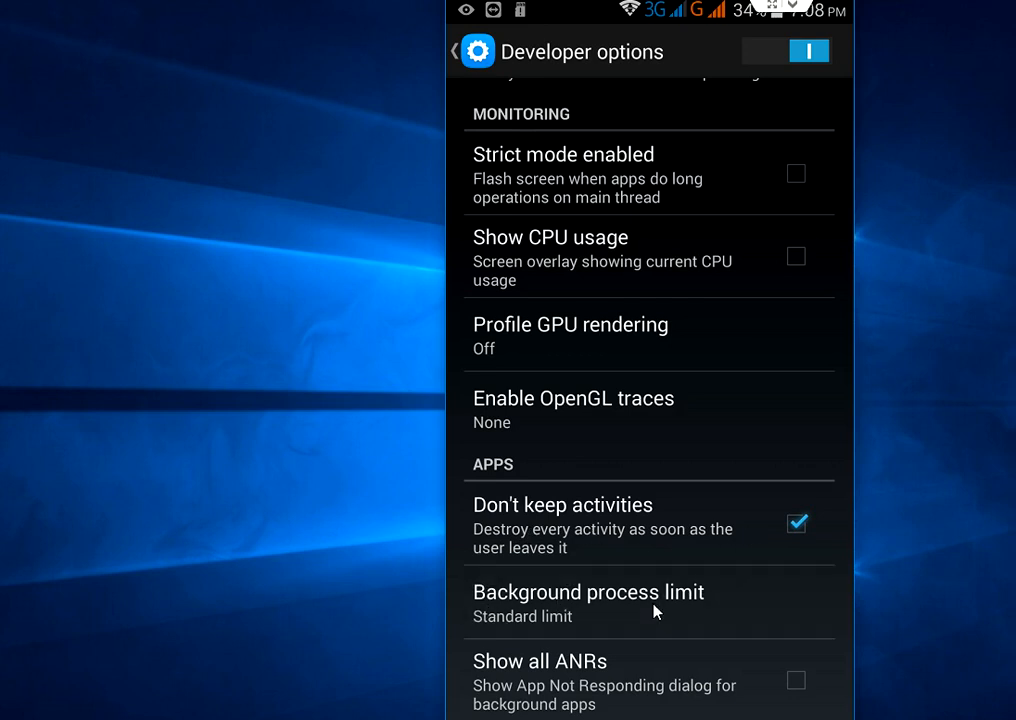
- Set Background process limit to 'No background processes' and reopen Settings from the home screen
click(588, 600)
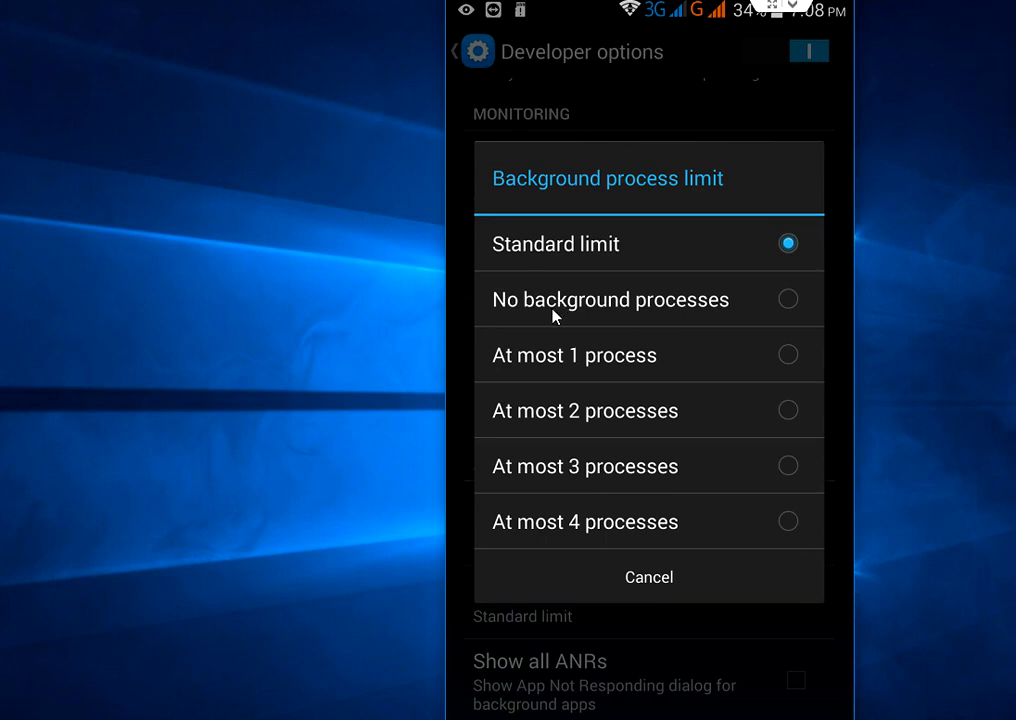
click(610, 300)
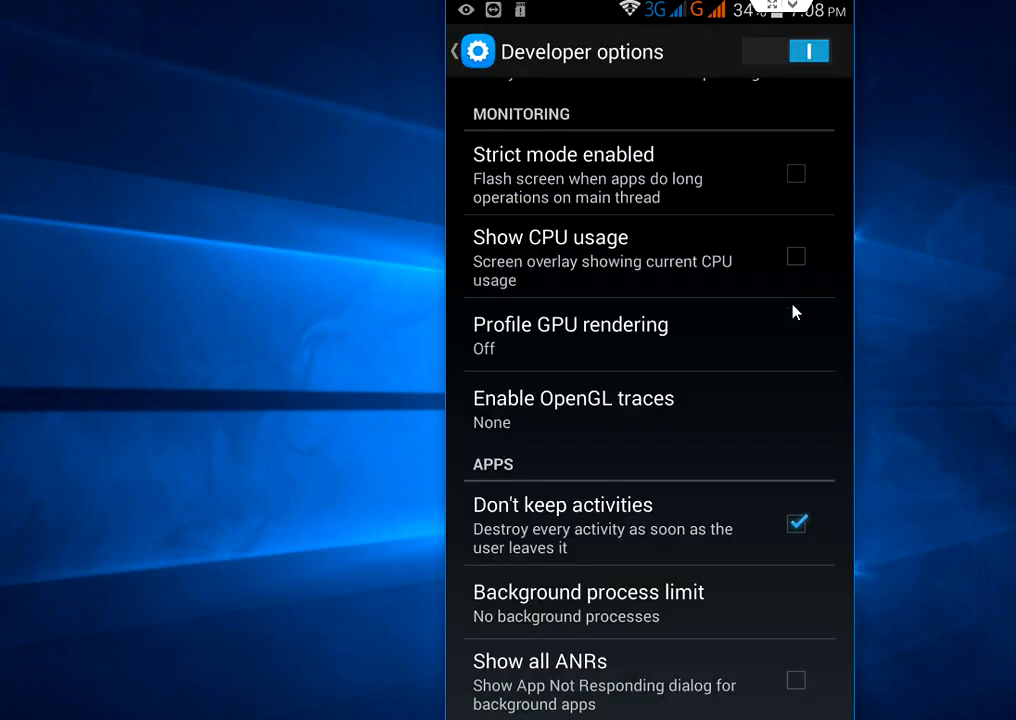
mouse_move(750, 396)
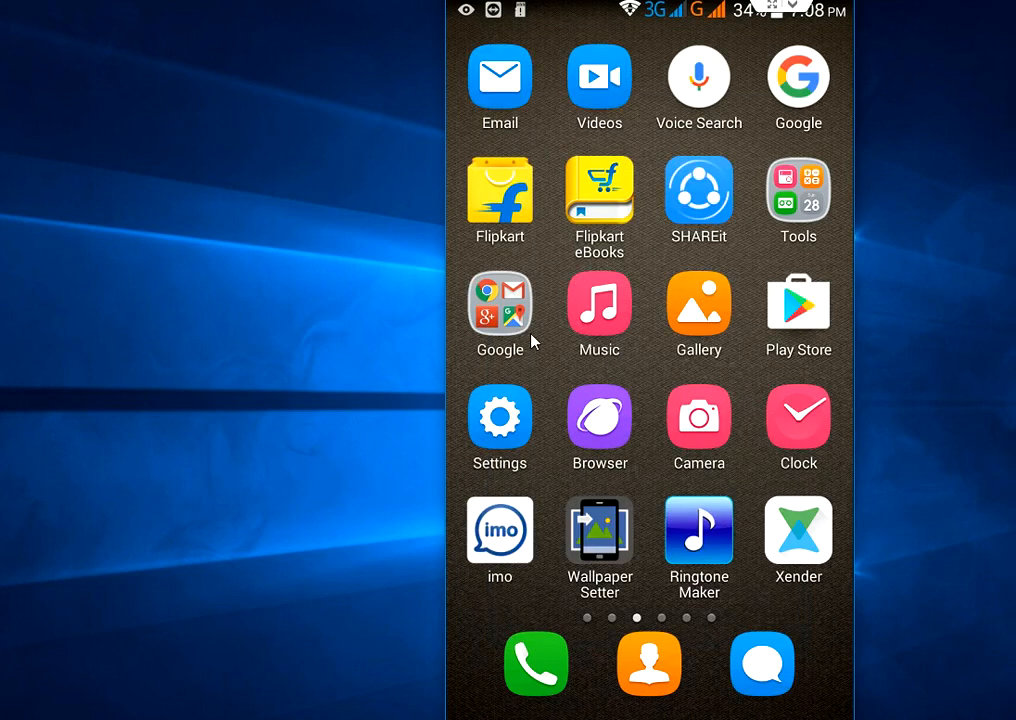
click(500, 414)
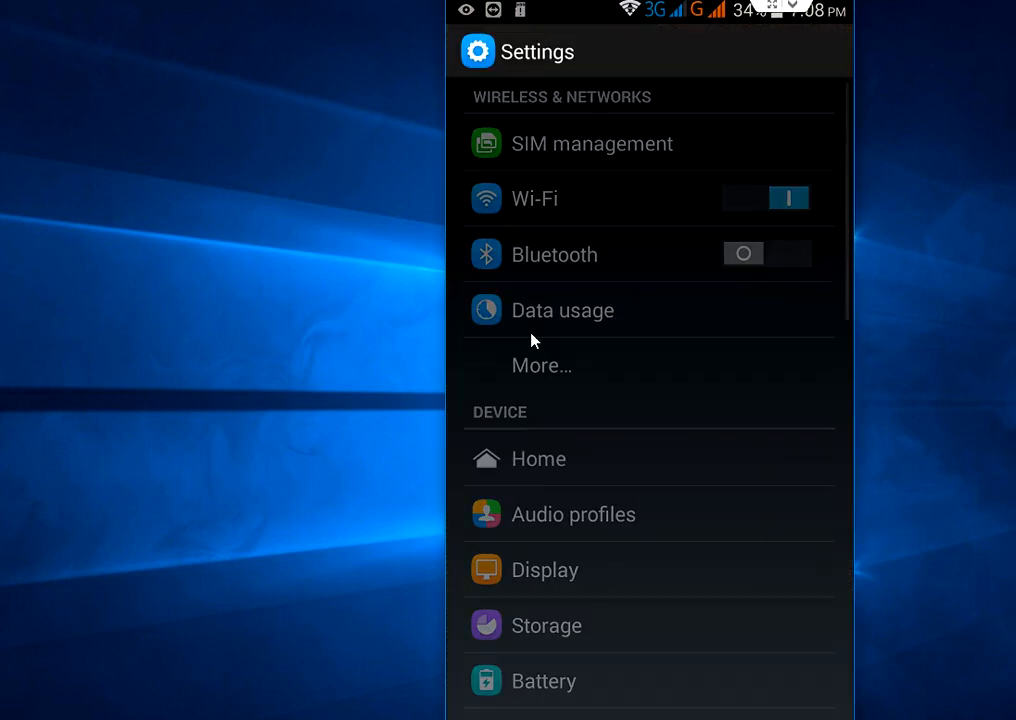